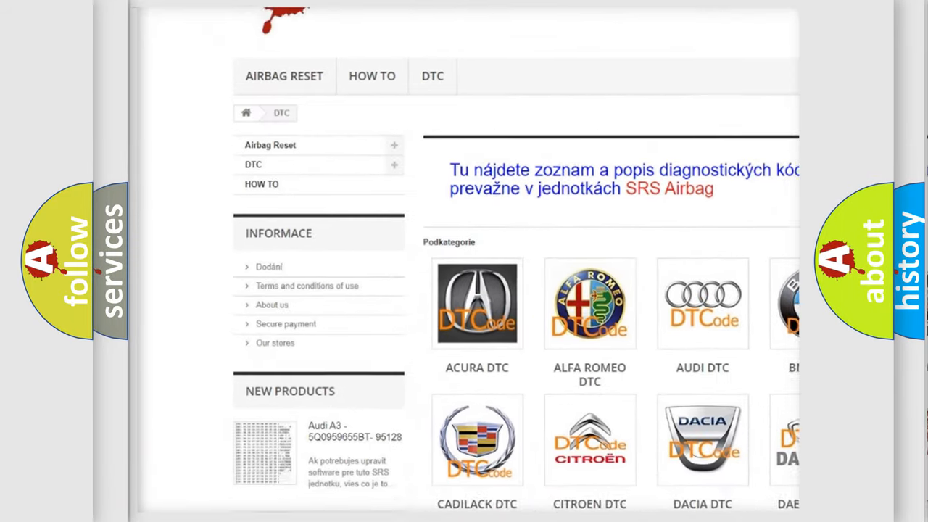
pyautogui.scroll(-3)
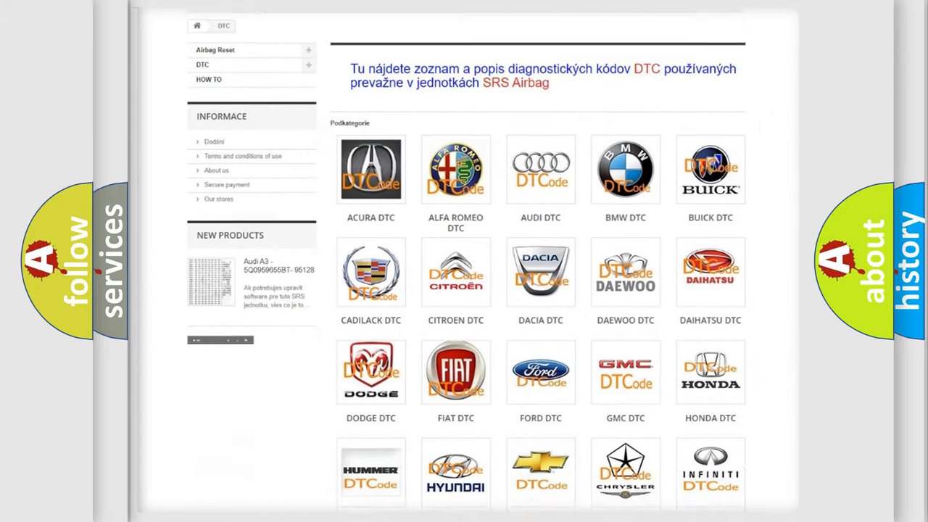
pyautogui.scroll(-3)
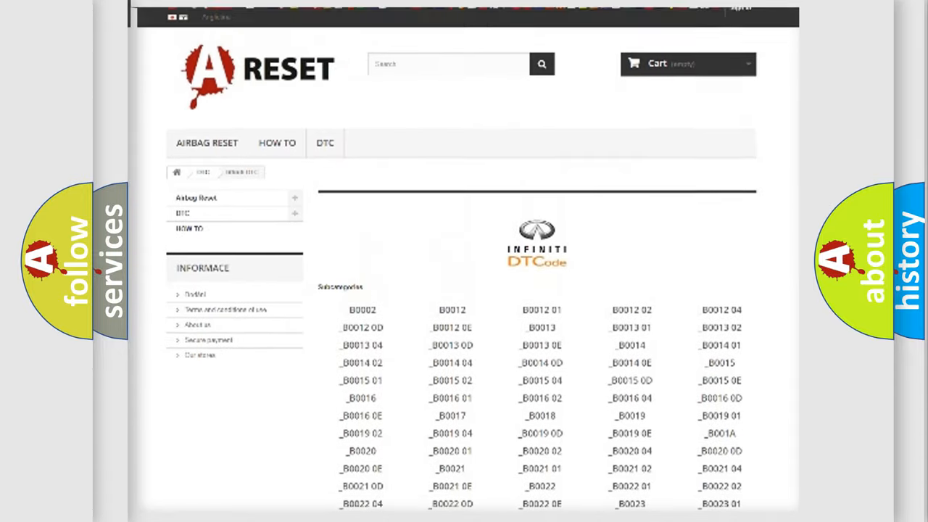
pyautogui.scroll(-3)
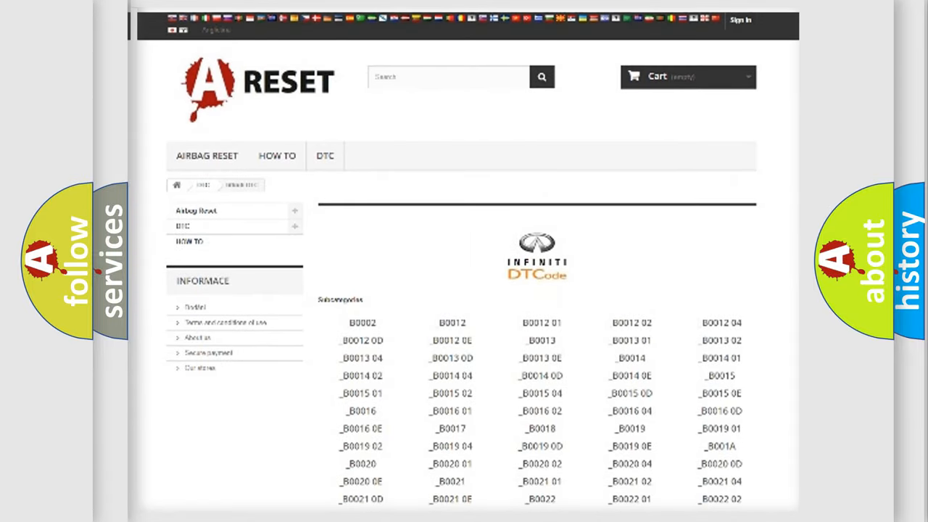